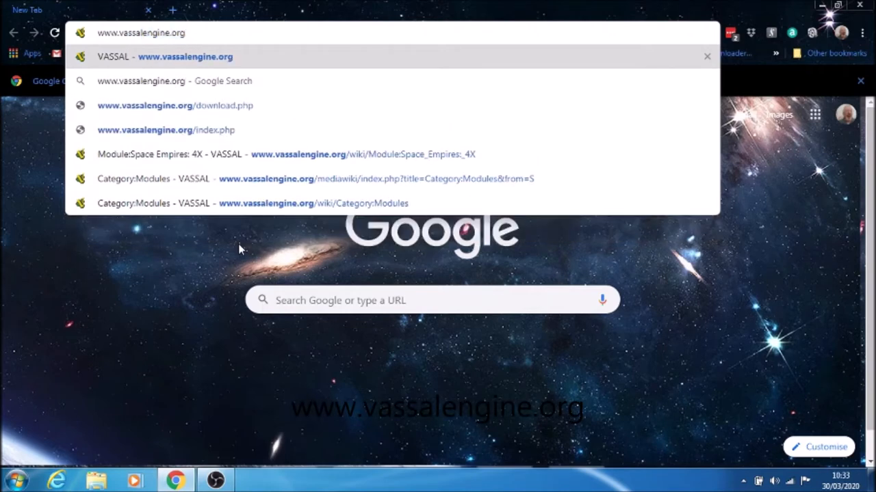
Visit vassalengine.org and request the VASSAL 3.2.17 Windows download, landing on SourceForge
click(185, 56)
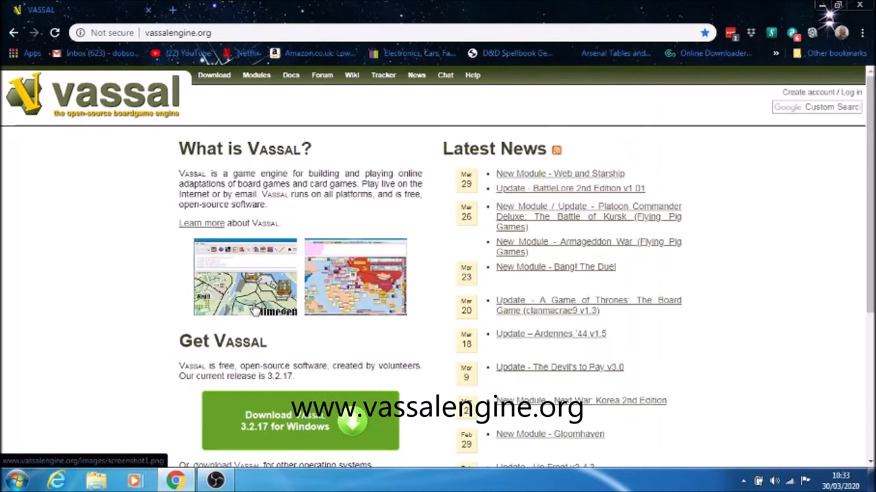
scroll(down, 3)
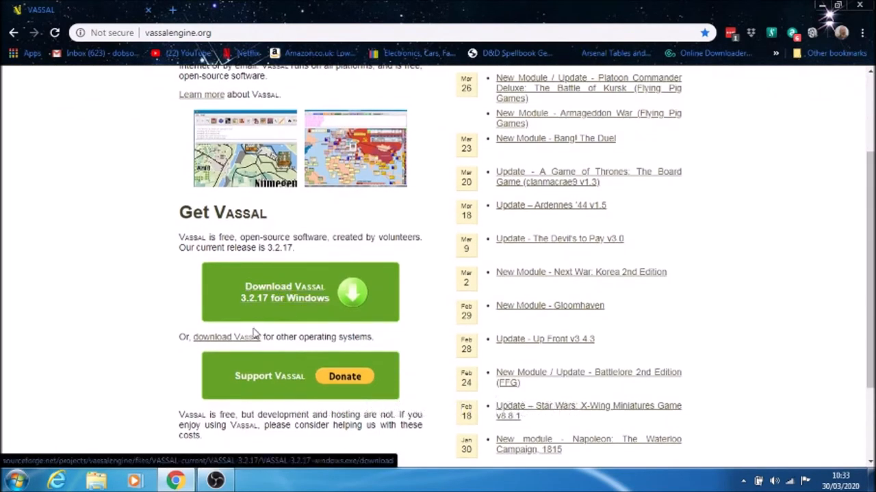
click(226, 336)
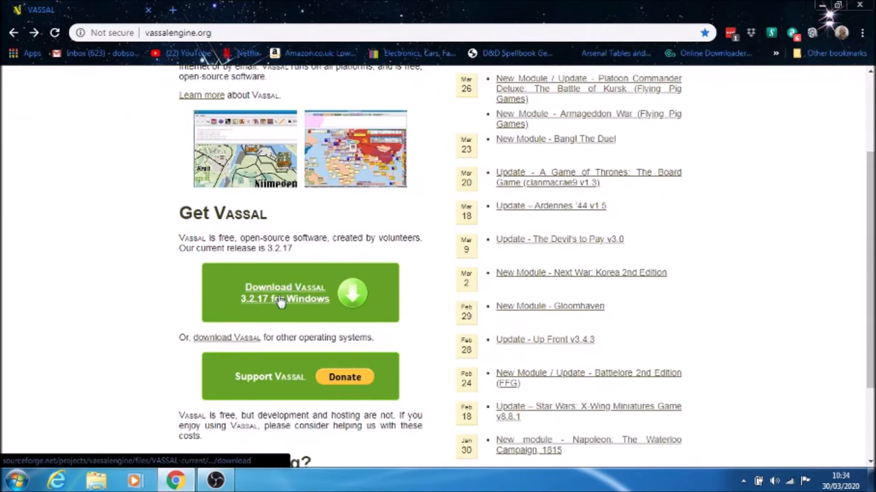
click(284, 293)
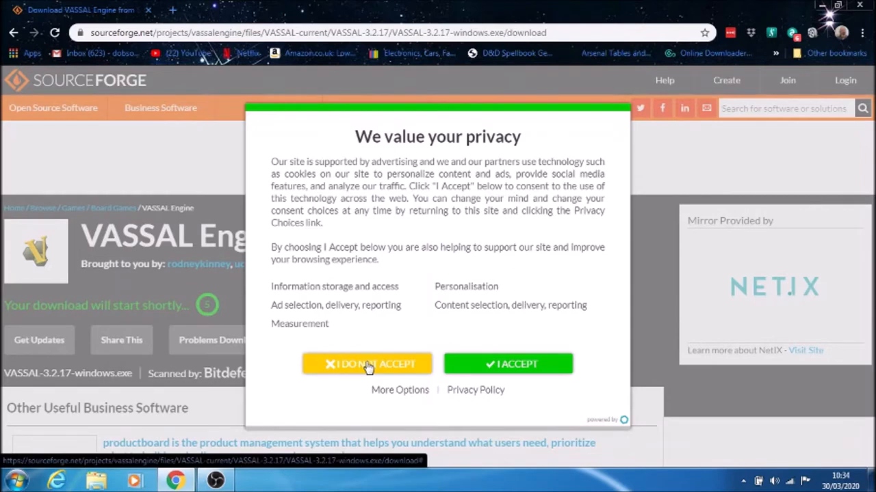
Decline SourceForge tracking consent and keep the existing VASSAL-3.2.17-windows installer in Downloads
click(367, 364)
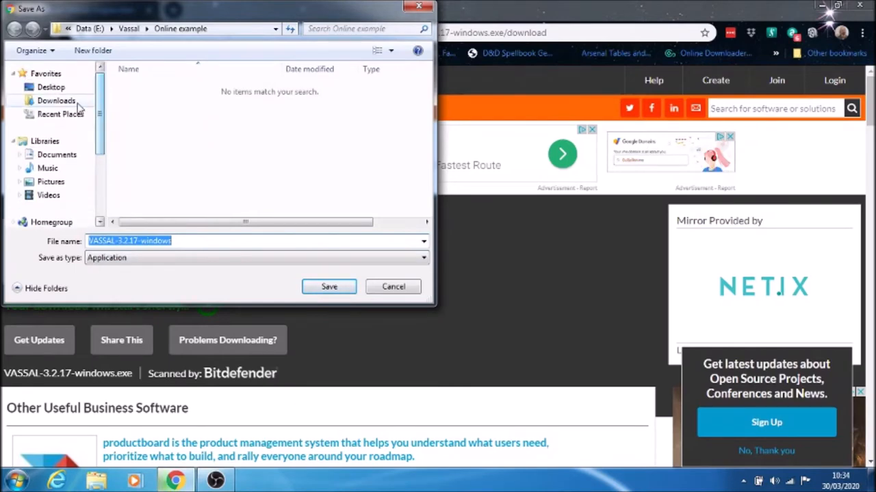
click(56, 101)
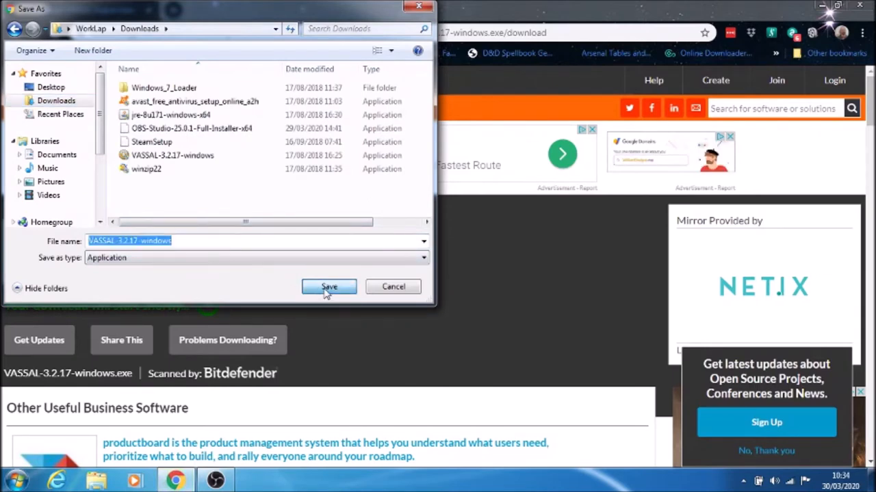
click(329, 287)
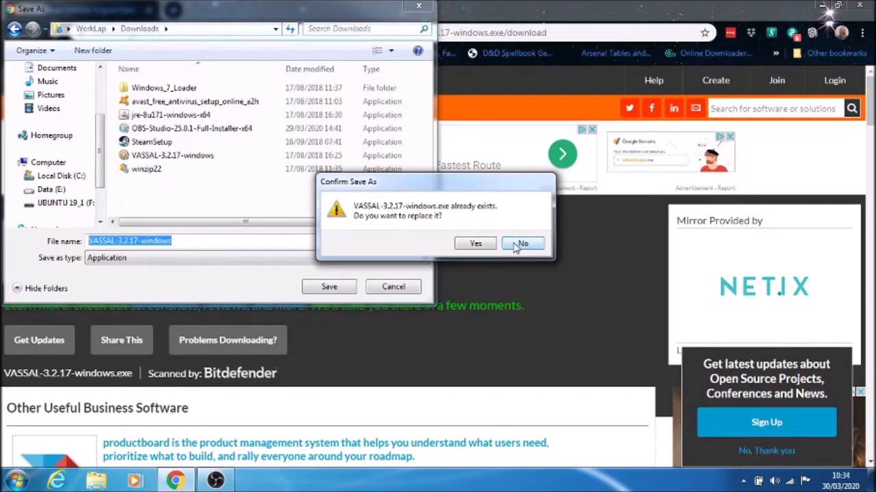
click(522, 244)
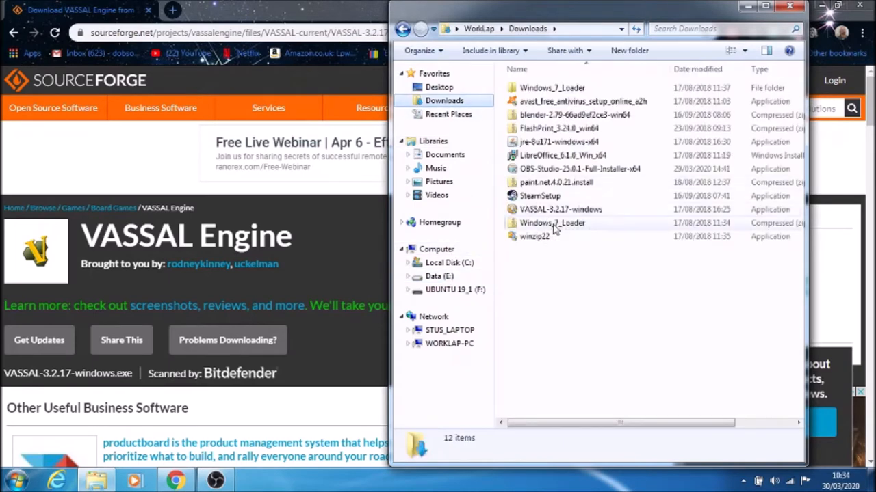
Select the VASSAL-3.2.17-windows installer in the Downloads folder
click(559, 209)
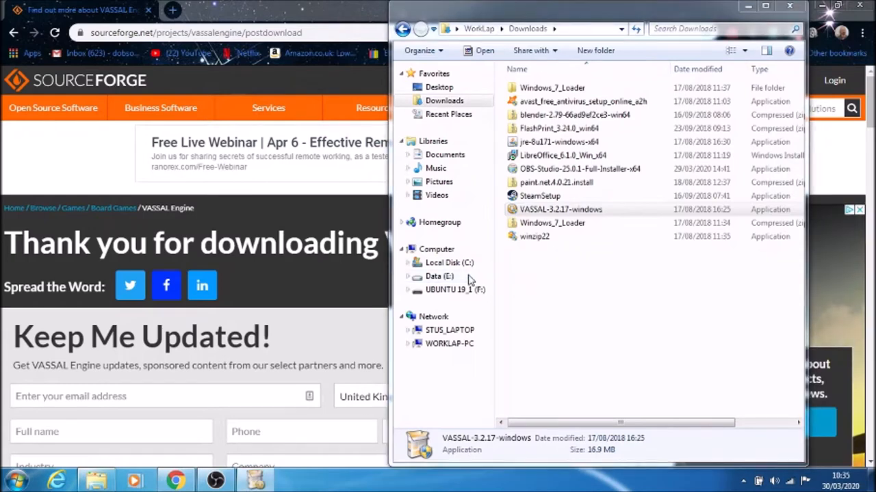
Launch the VASSAL installer and proceed through setup with the Standard installation type
double_click(558, 209)
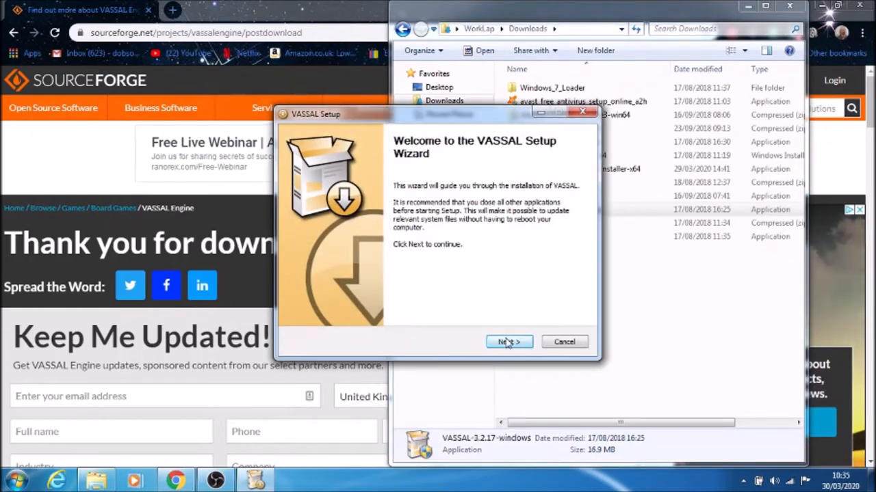
click(509, 342)
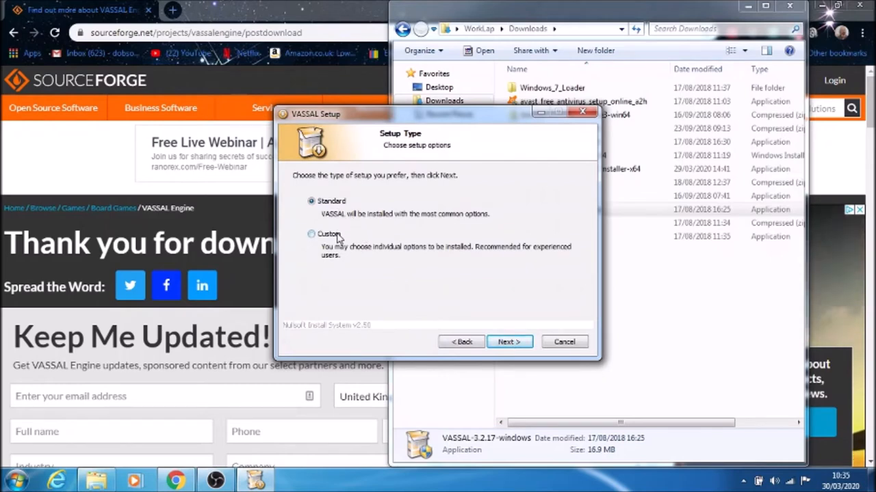
click(312, 232)
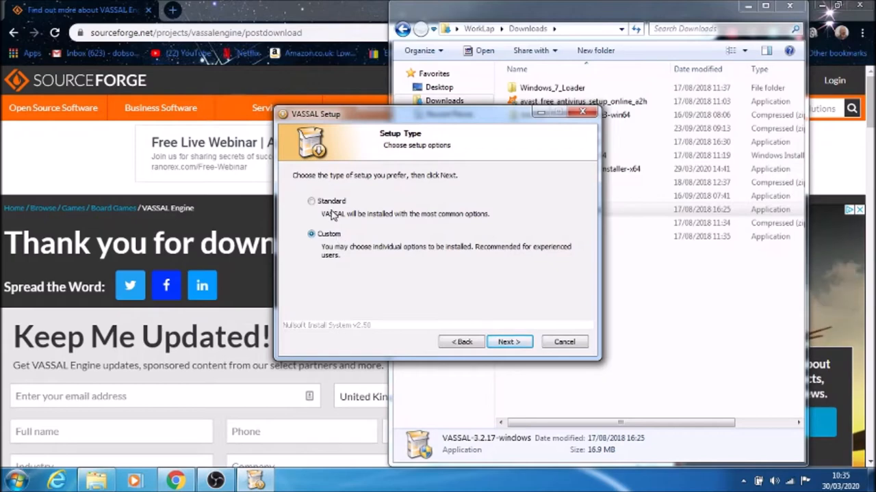
click(312, 200)
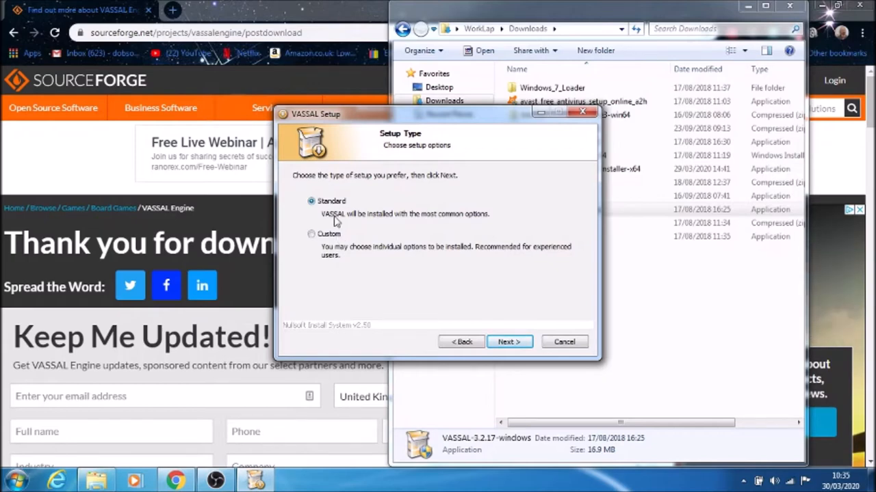
click(509, 342)
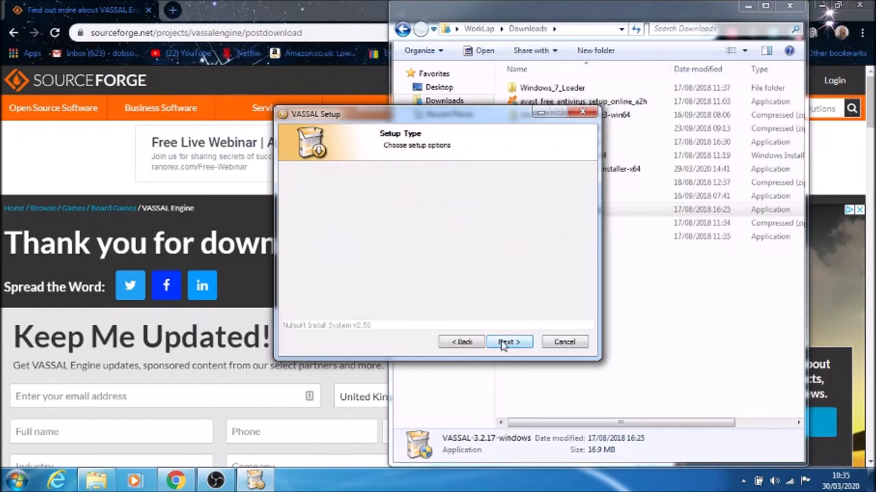
click(509, 342)
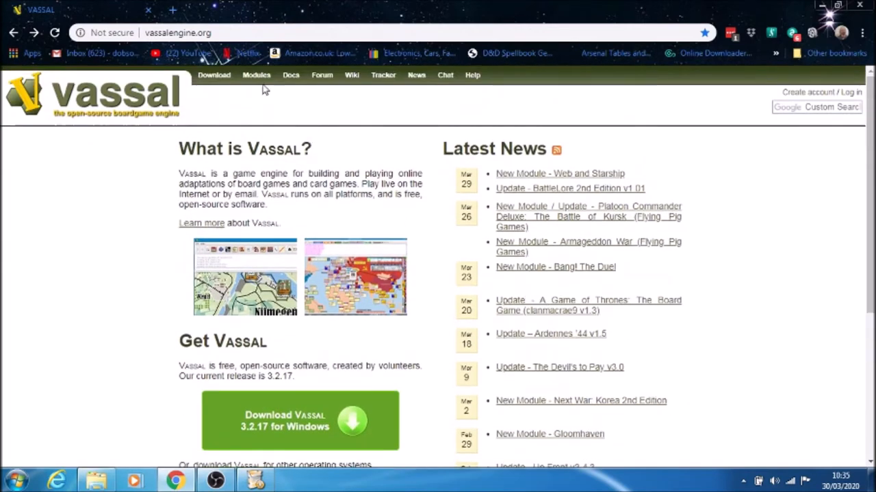
mouse_move(257, 78)
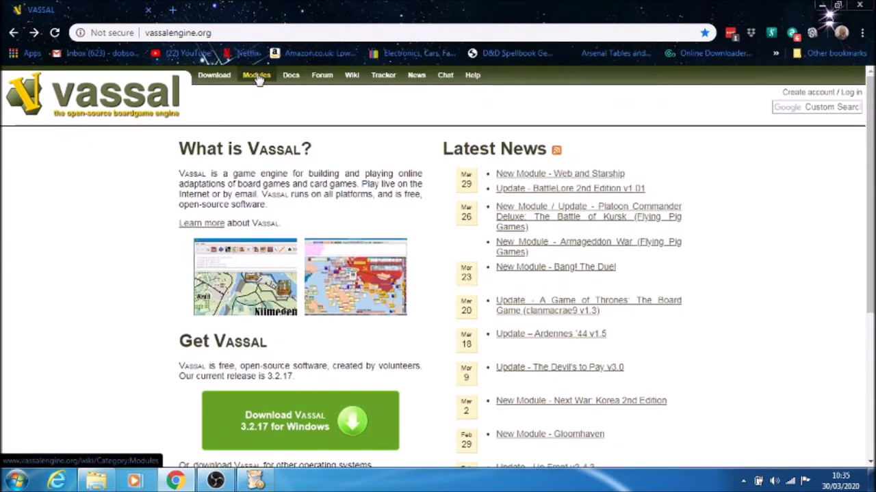
Browse the VASSAL wiki Modules list to the letter S and reach Module:Space Empires: 4X
click(255, 74)
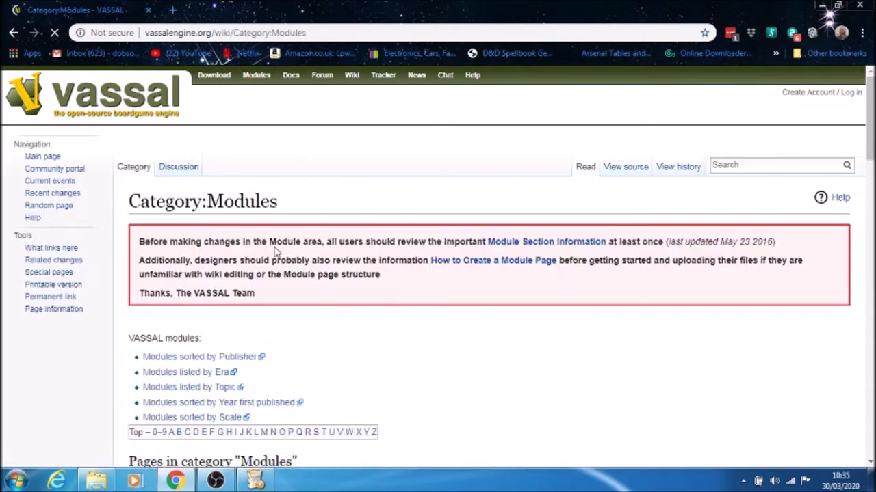
scroll(down, 3)
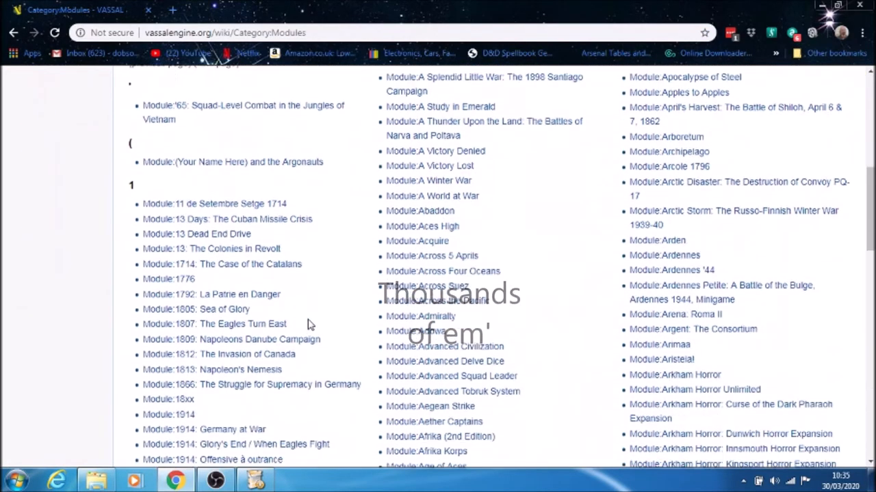
scroll(down, 3)
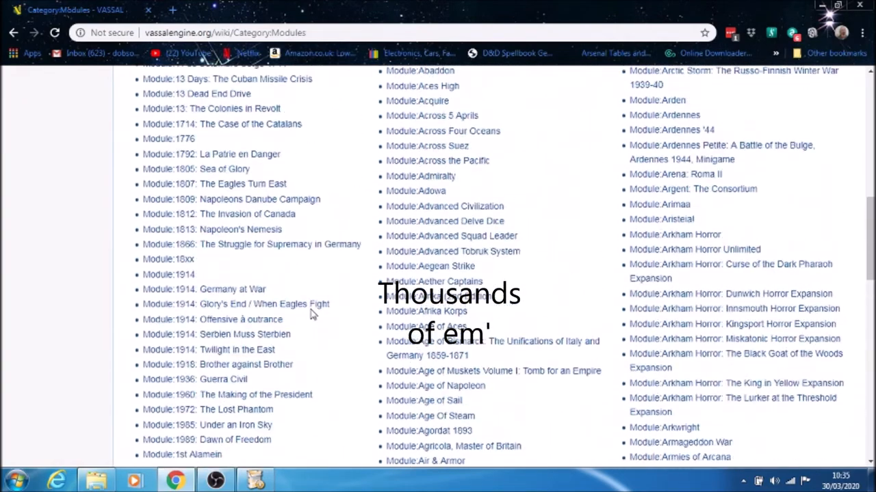
scroll(up, 3)
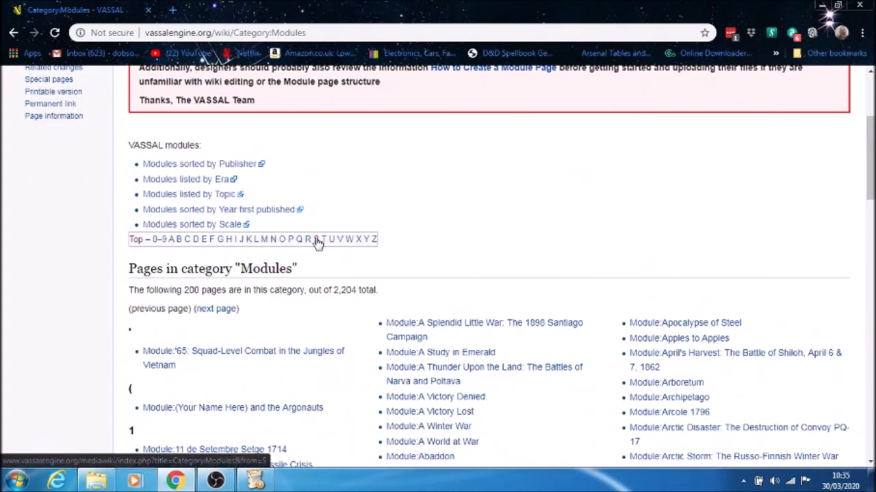
click(314, 239)
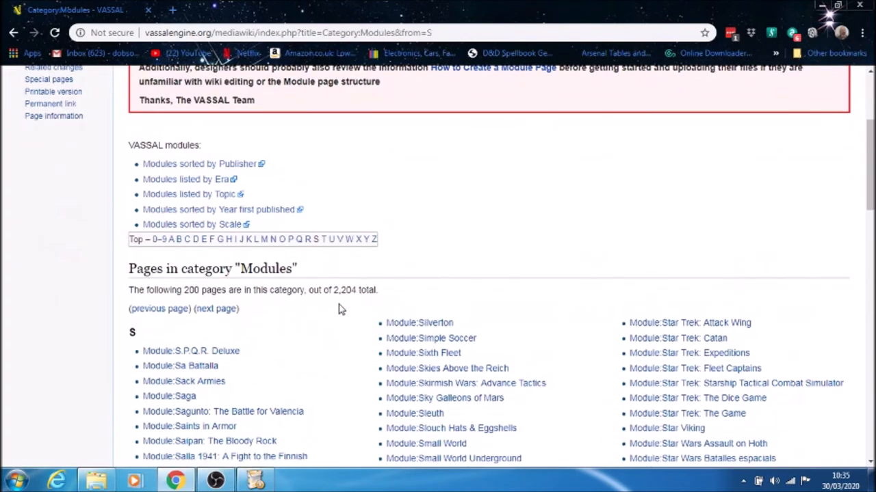
scroll(down, 3)
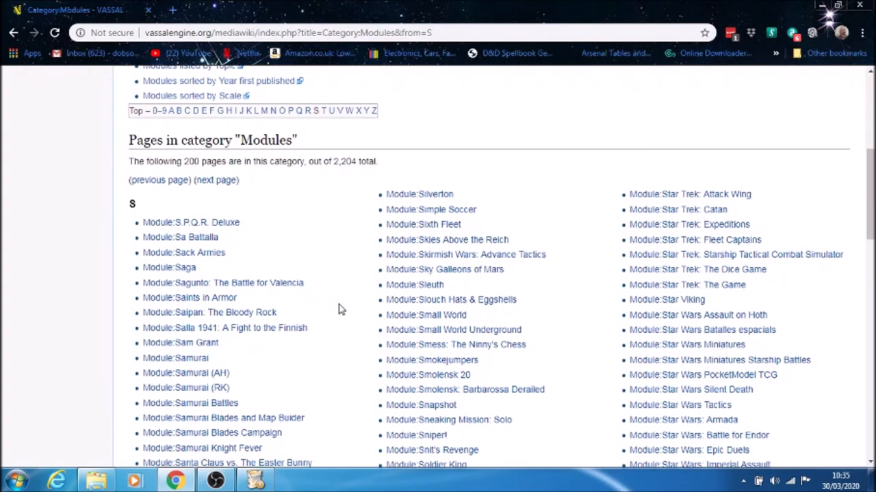
scroll(down, 3)
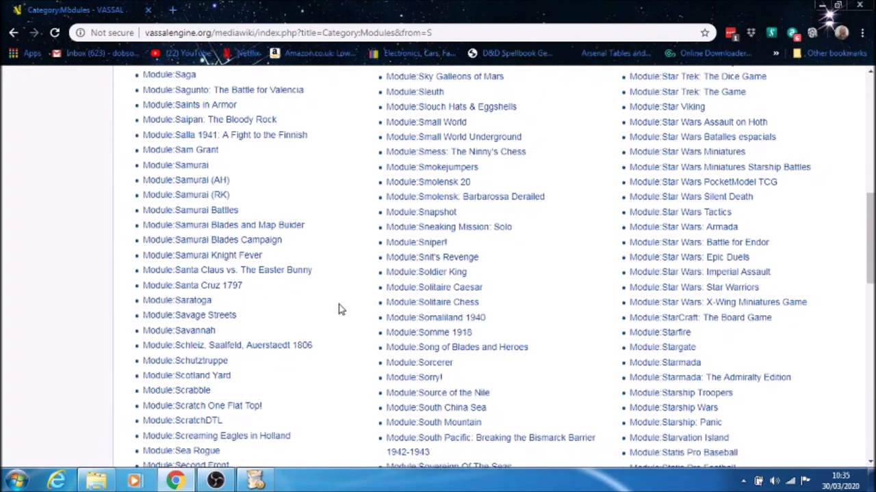
scroll(down, 3)
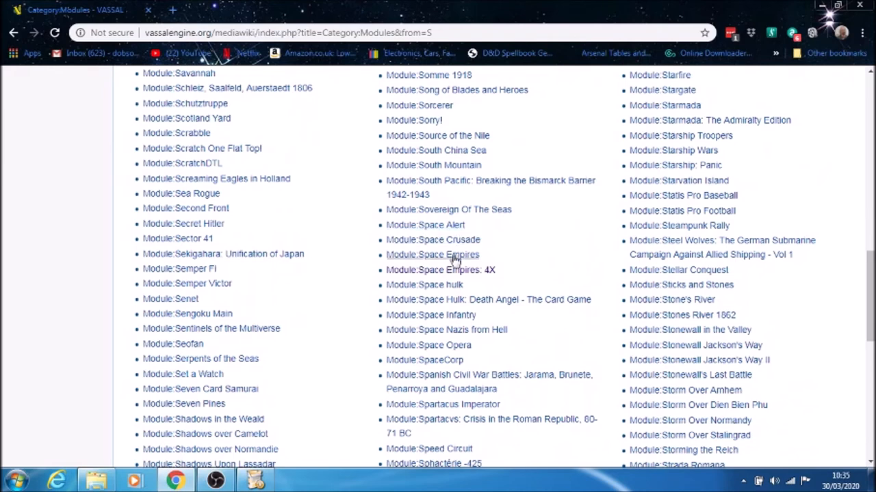
mouse_move(453, 270)
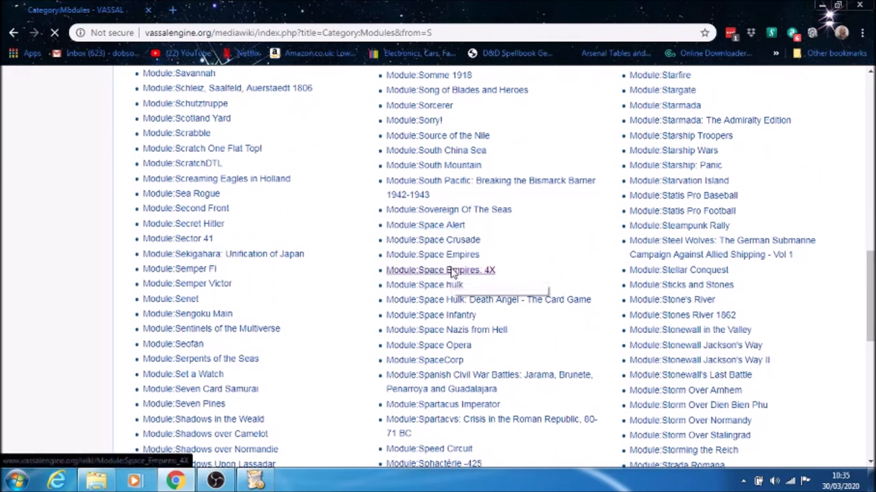
View the Space Empires: 4X module page down to its Files table with SE_4x_vassal_v3-05.vmod
click(441, 271)
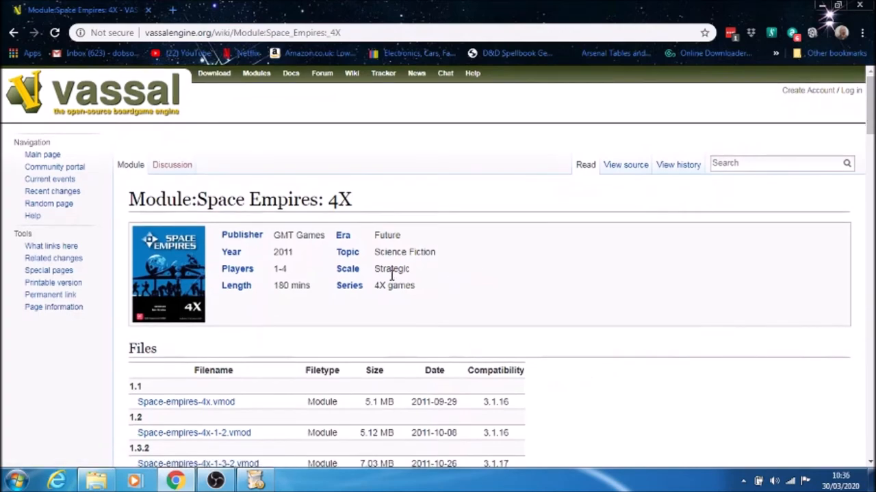
scroll(down, 3)
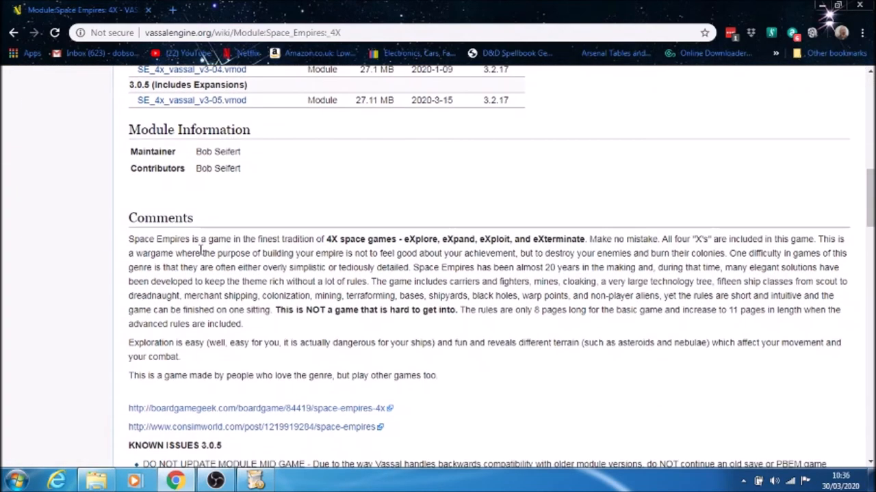
scroll(down, 3)
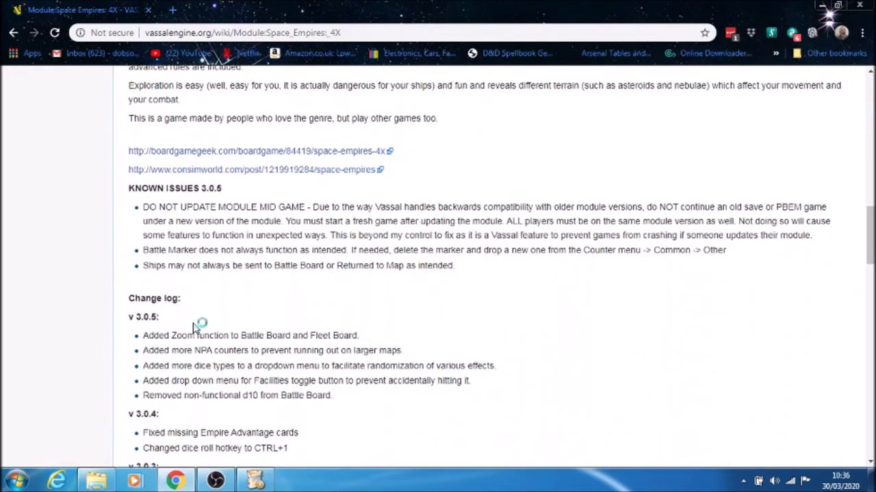
scroll(down, 3)
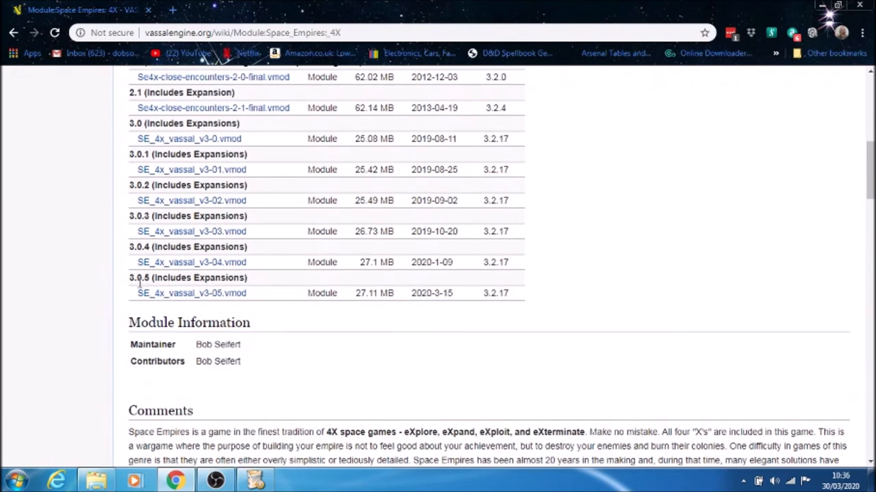
mouse_move(176, 296)
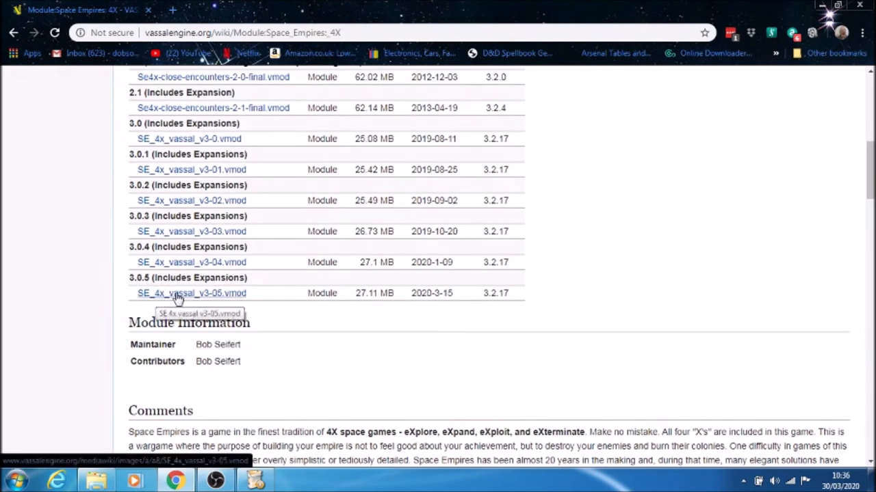
Download SE_4x_vassal_v3-05.vmod into the Vassal folder on Data (E:)
click(192, 293)
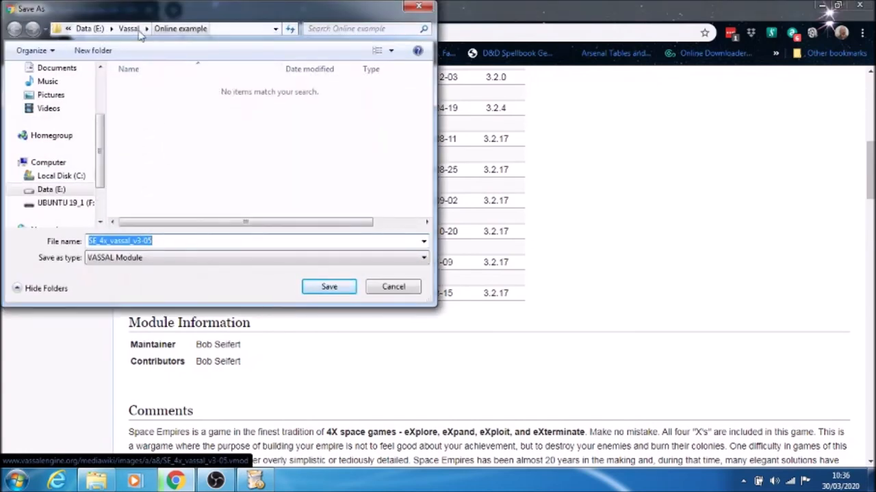
mouse_move(105, 170)
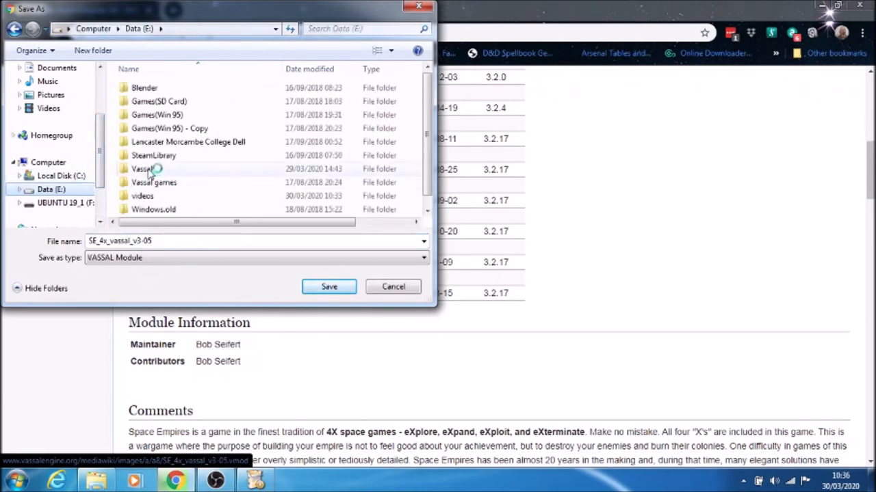
click(141, 169)
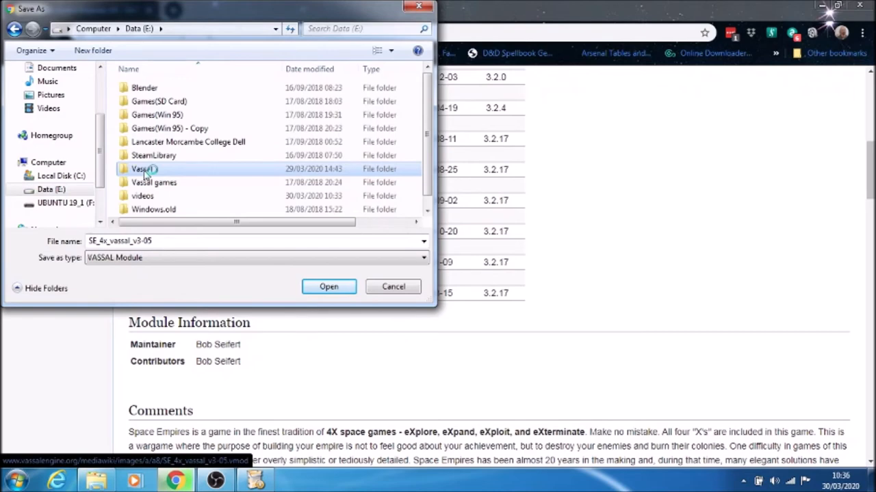
double_click(140, 170)
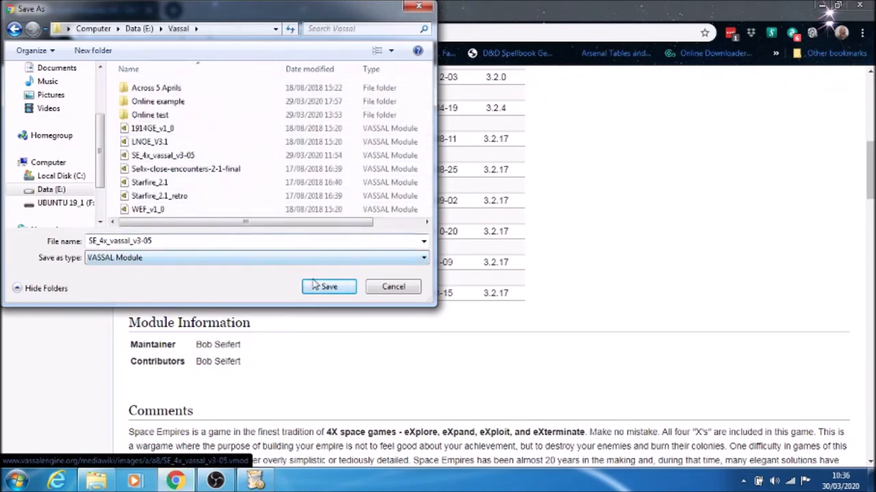
mouse_move(301, 274)
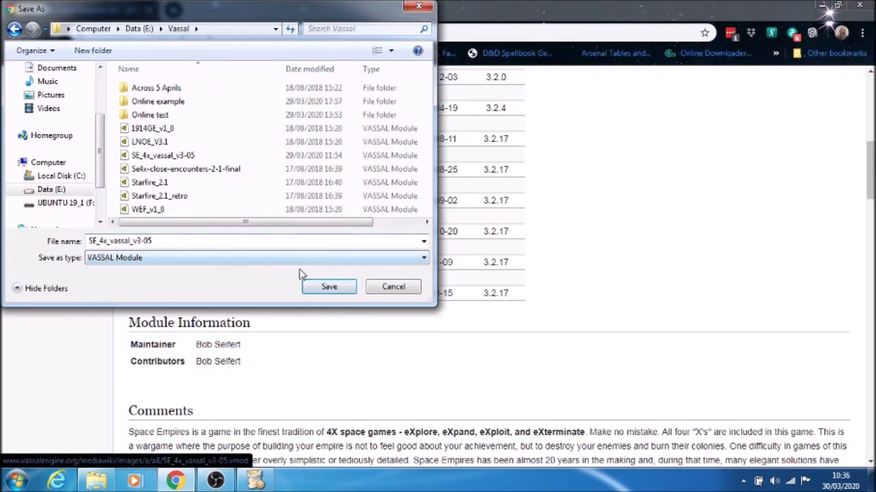
mouse_move(315, 287)
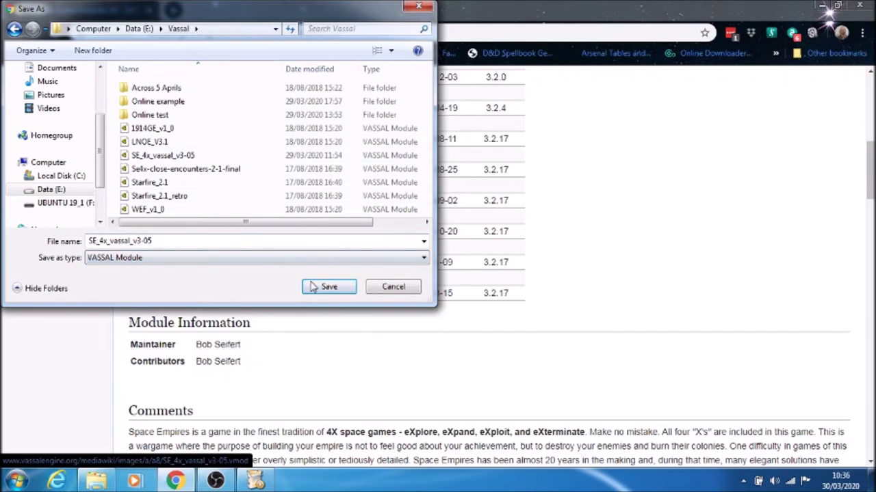
click(328, 287)
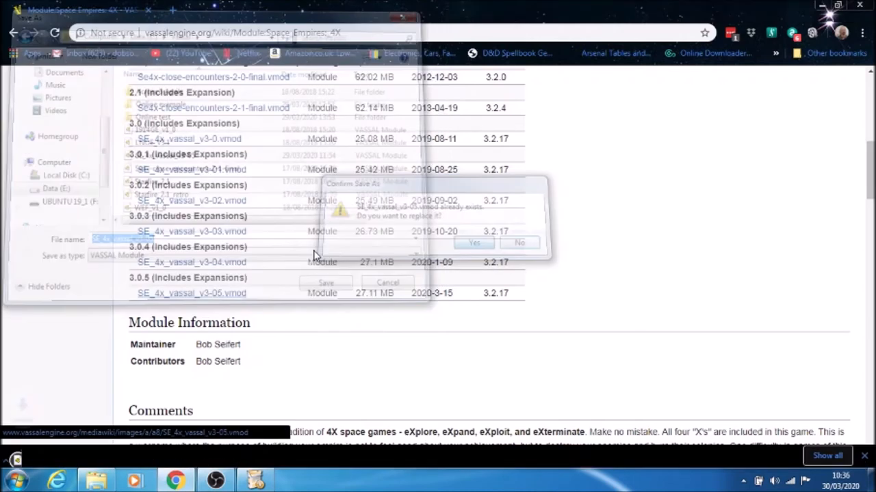
Confirm replacing the existing module file, then finish VASSAL Setup with Run VASSAL checked
click(474, 244)
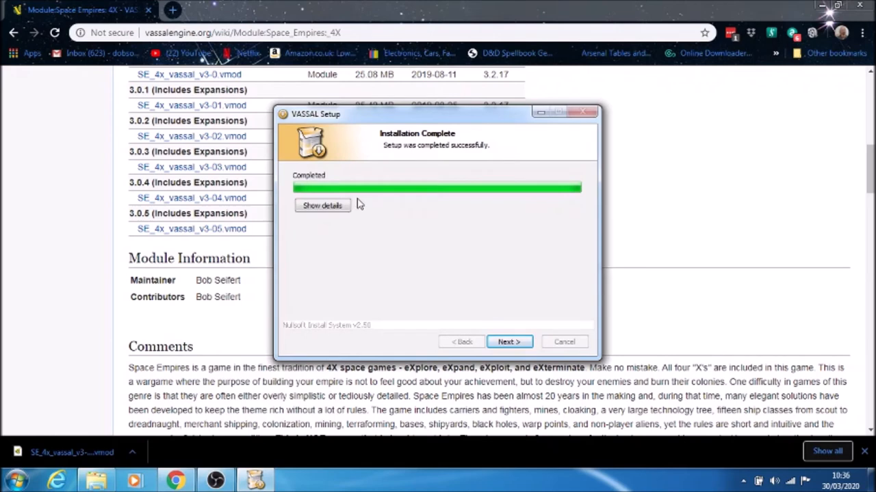
mouse_move(508, 342)
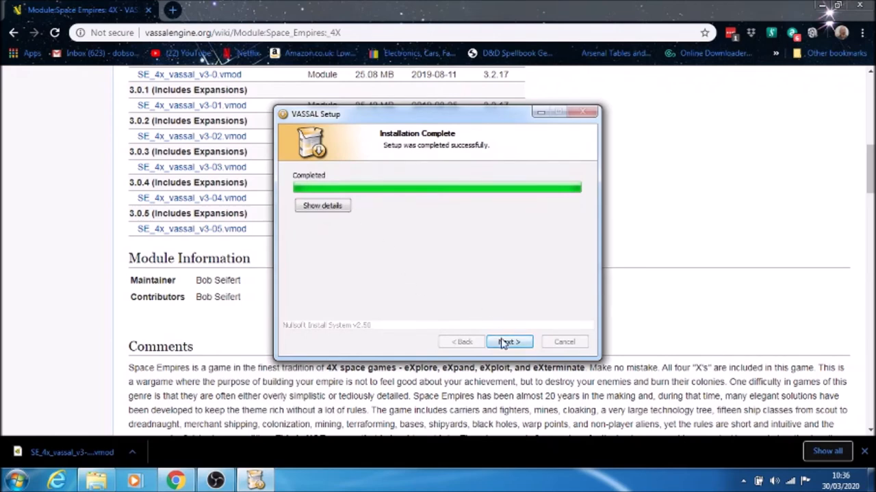
click(508, 342)
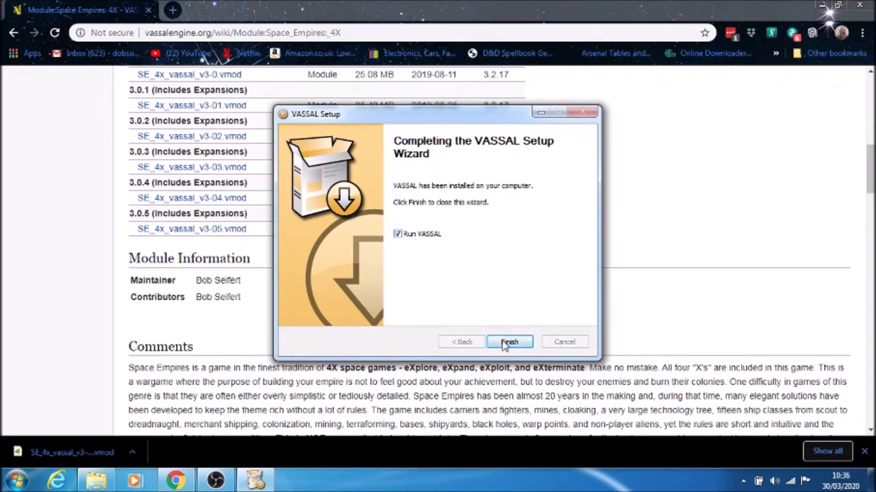
click(509, 342)
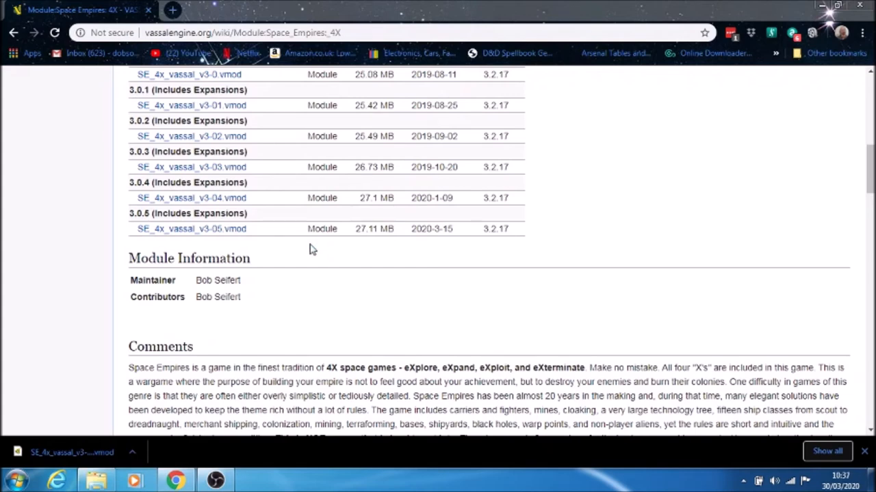
mouse_move(82, 453)
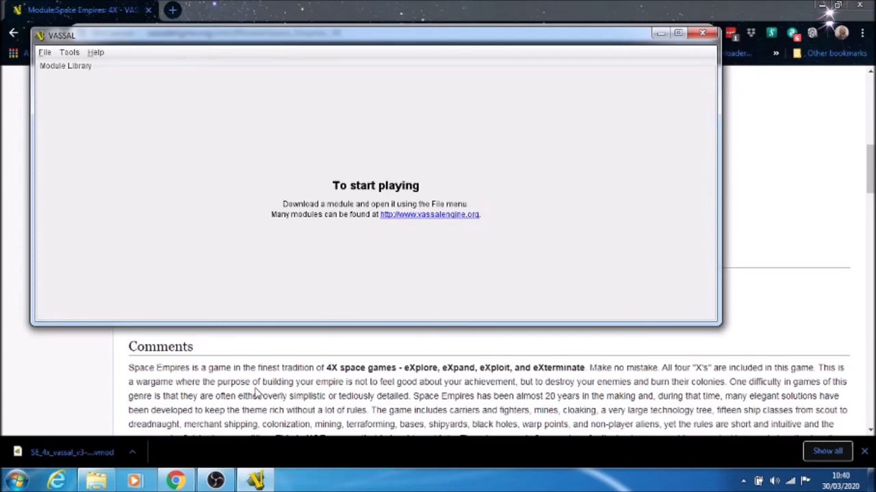
mouse_move(114, 44)
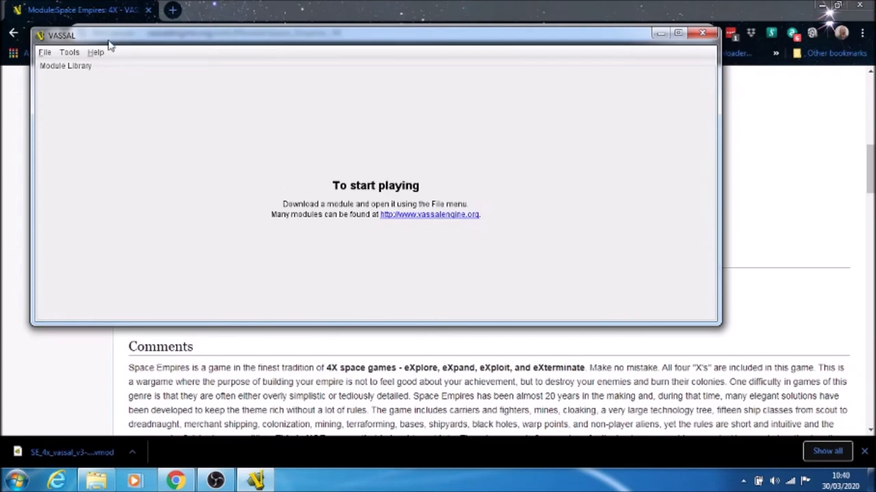
mouse_move(167, 39)
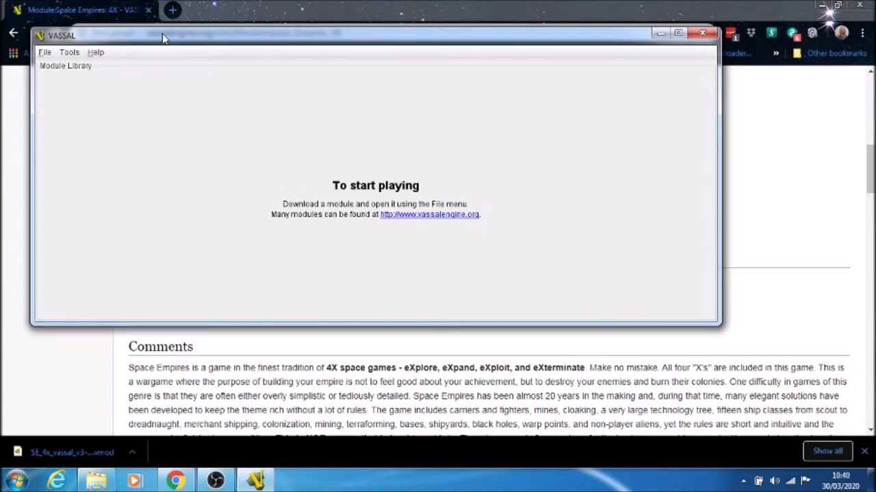
mouse_move(82, 83)
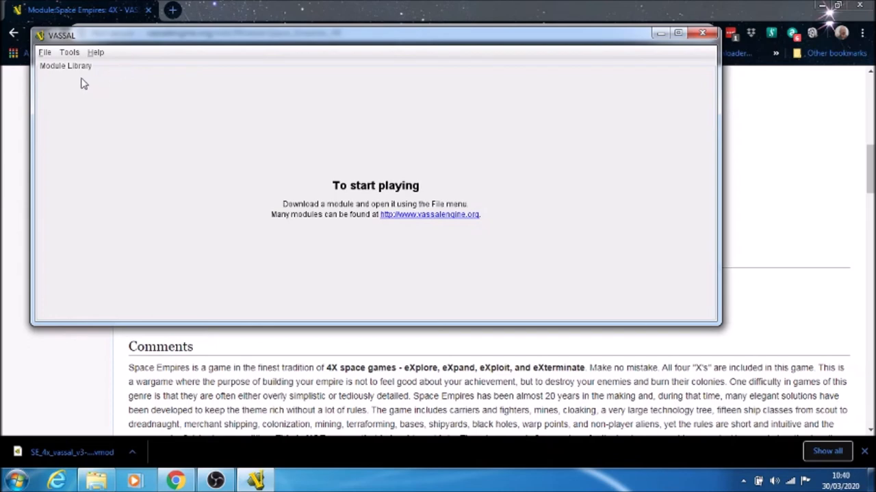
Load the SE_4x_vassal_v3-05 module from the Vassal folder via File > Open Module
click(47, 52)
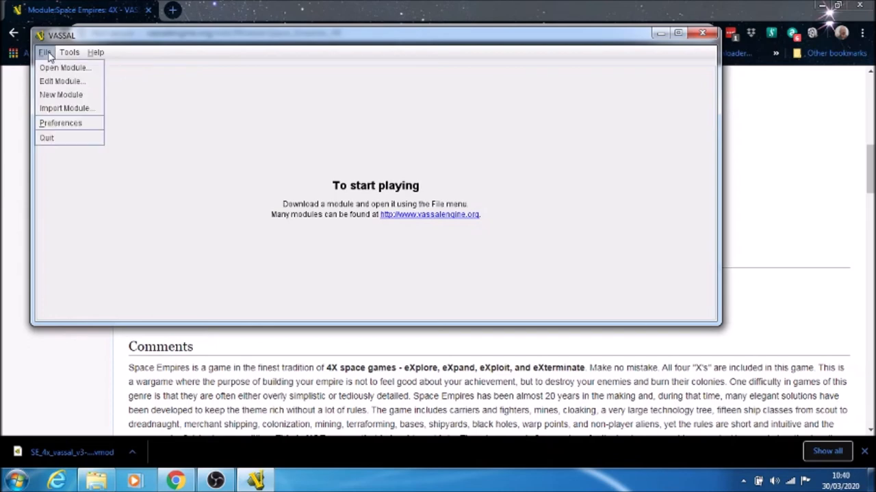
click(64, 69)
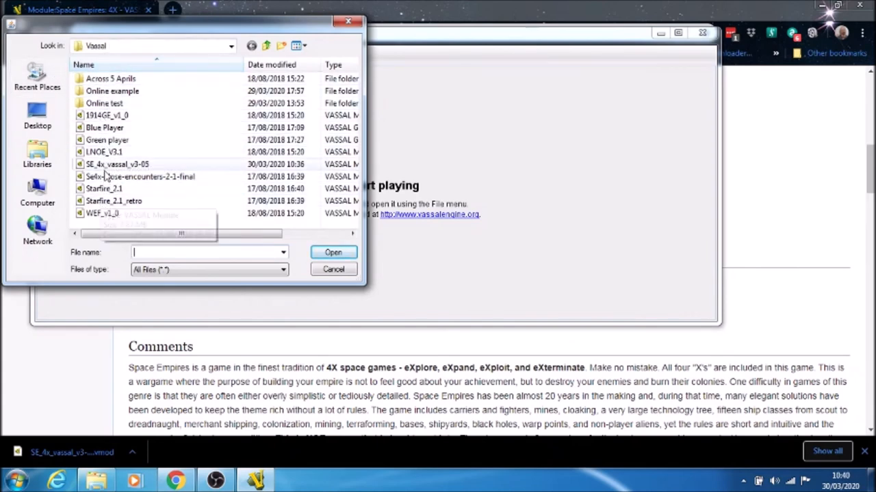
click(117, 164)
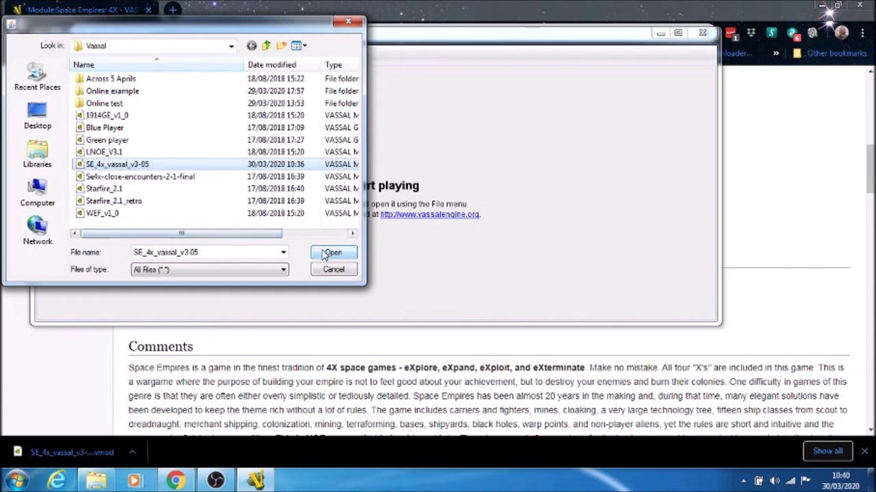
click(334, 252)
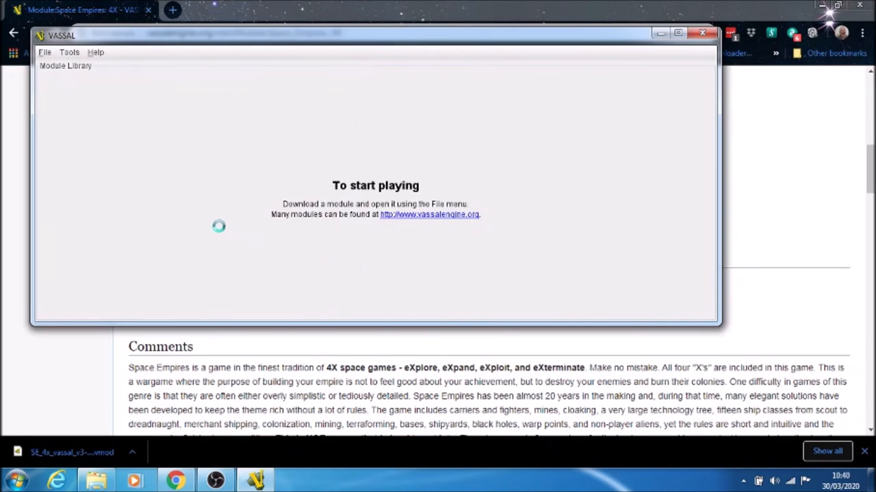